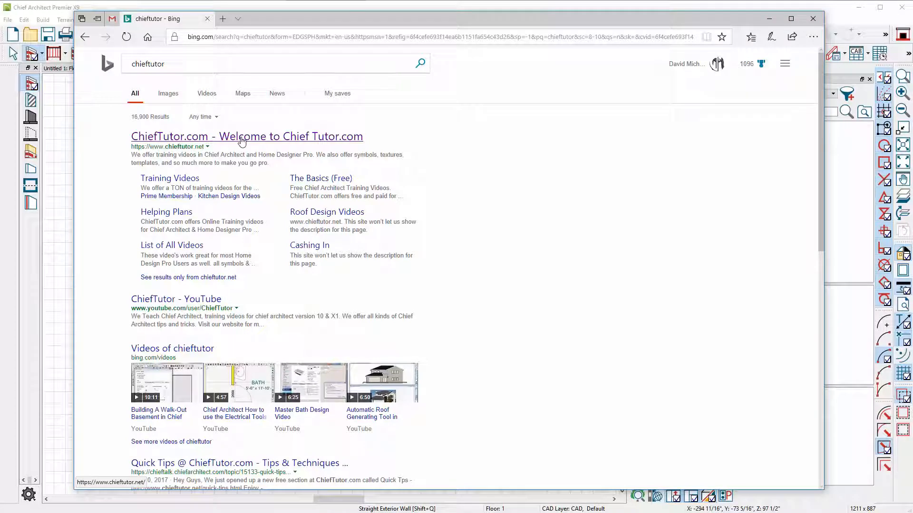
- Open ChiefTutor.com, go to Training Videos > Symbols Page 1, and log in with the password
click(246, 137)
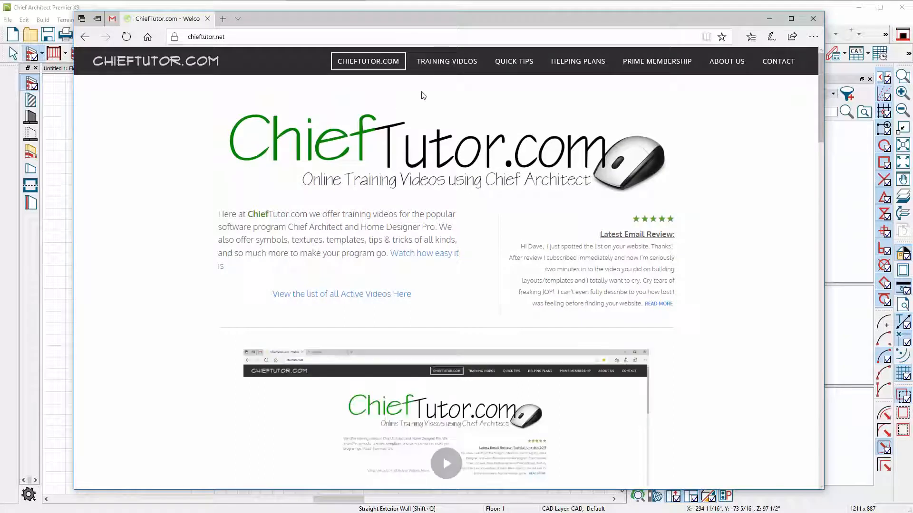
click(447, 62)
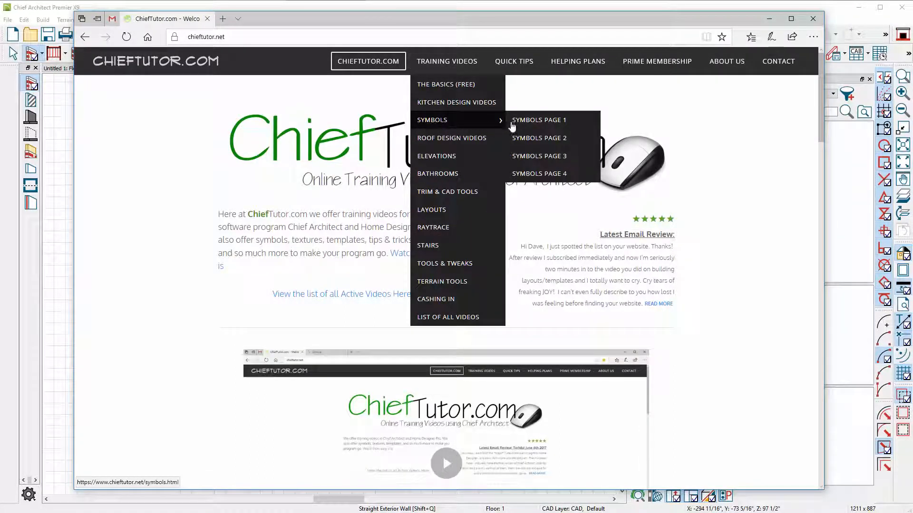
click(538, 120)
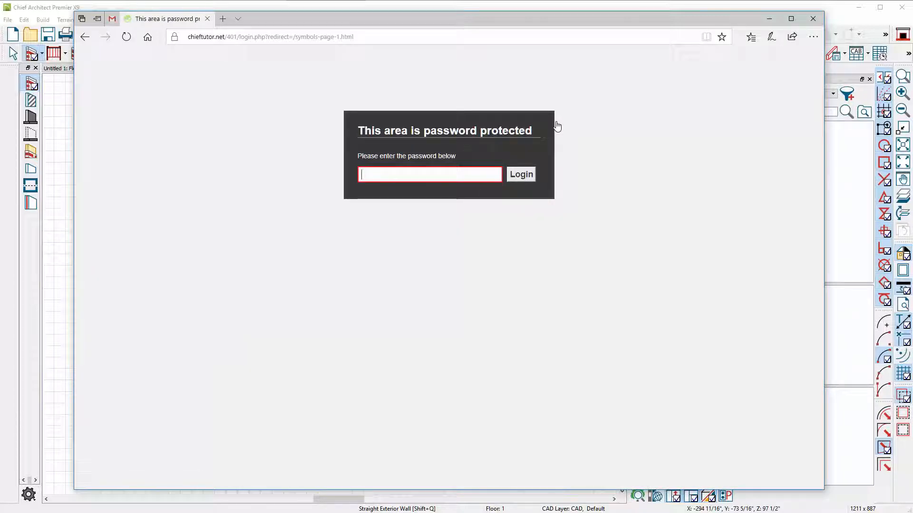
text(••)
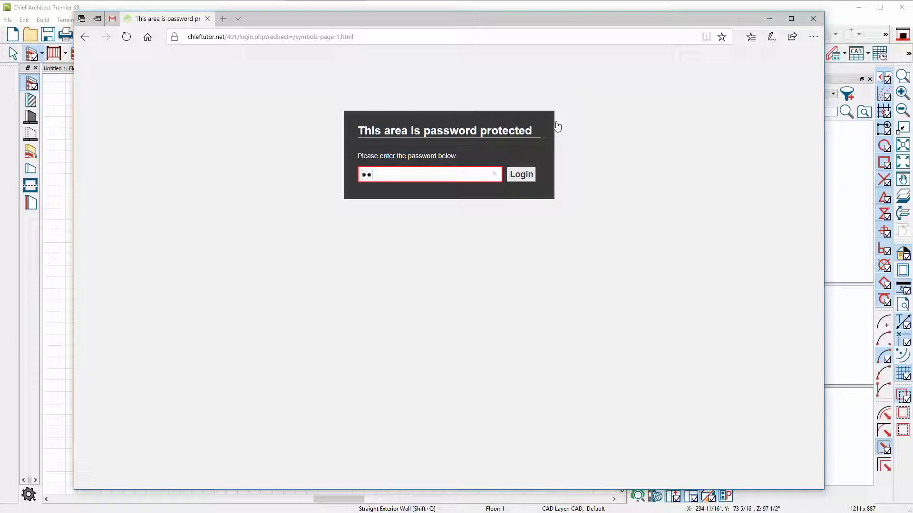
text(password)
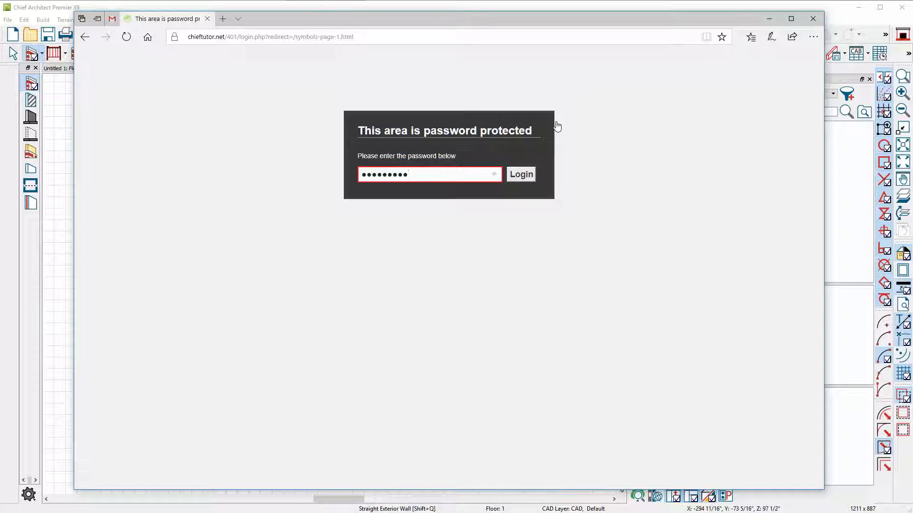
click(520, 174)
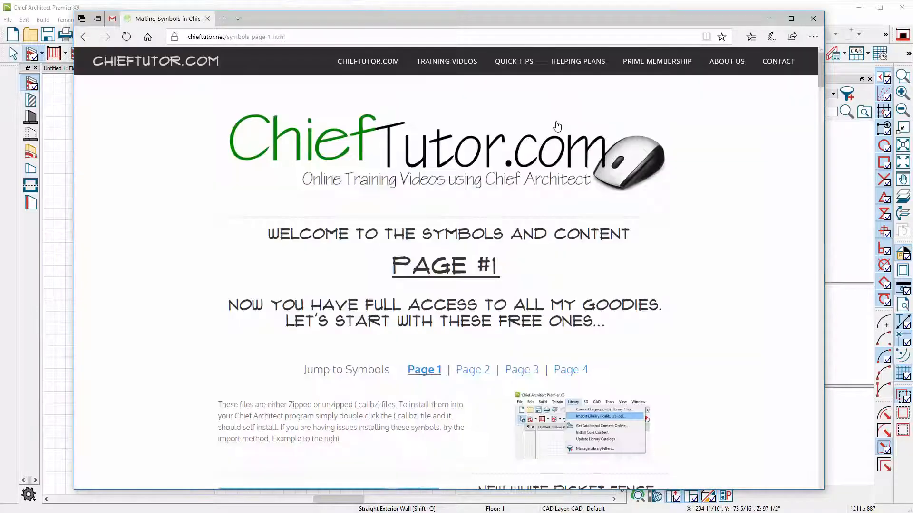
- Scroll Symbols Page 1 down to the free X3 symbols Download Here section
scroll(down, 3)
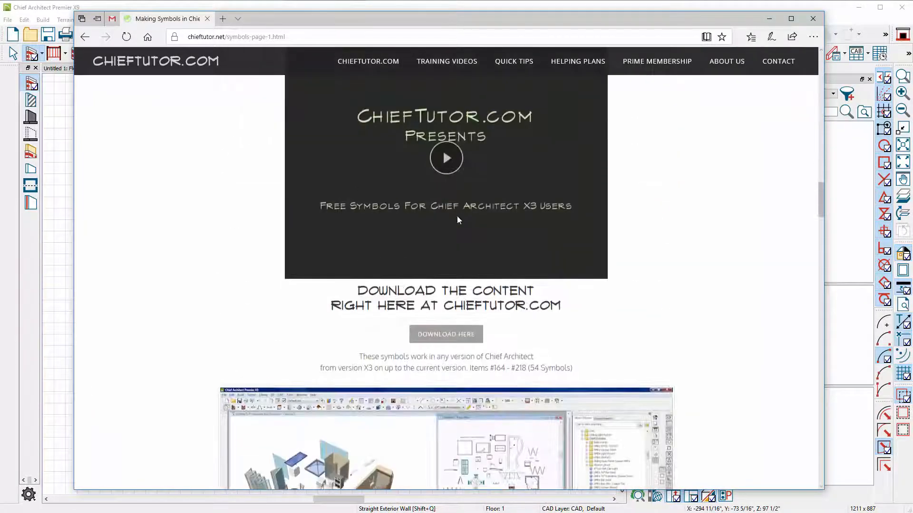
scroll(down, 3)
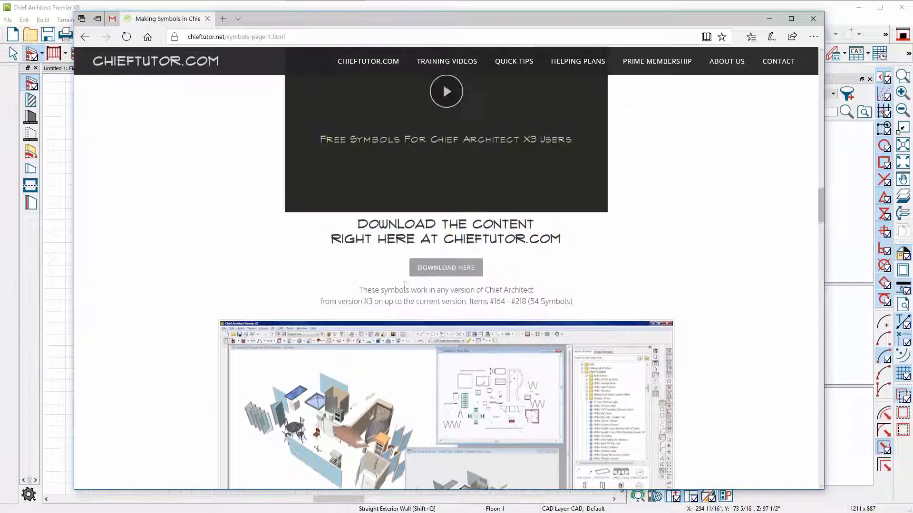
double_click(368, 301)
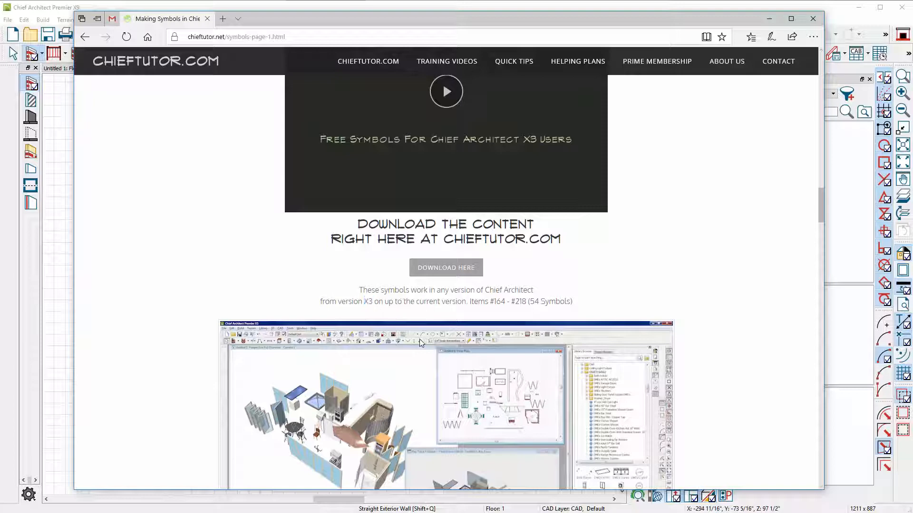
scroll(down, 3)
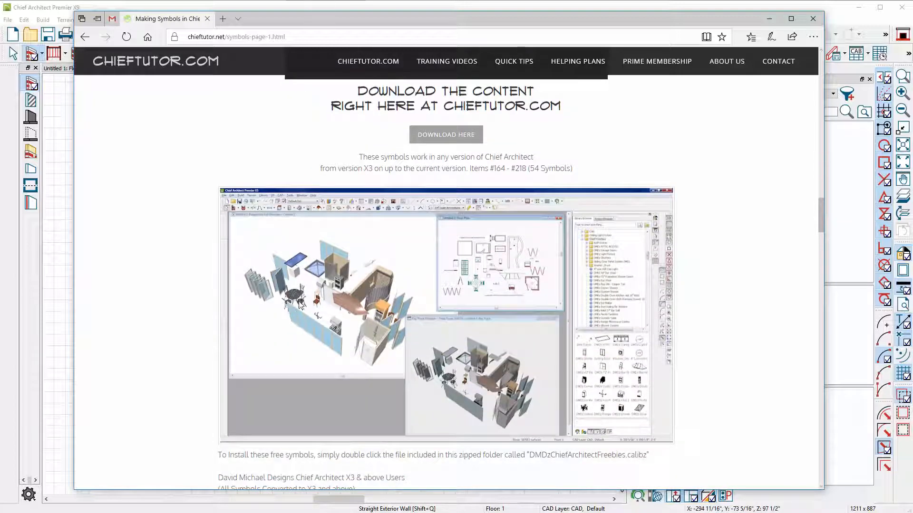
mouse_move(783, 97)
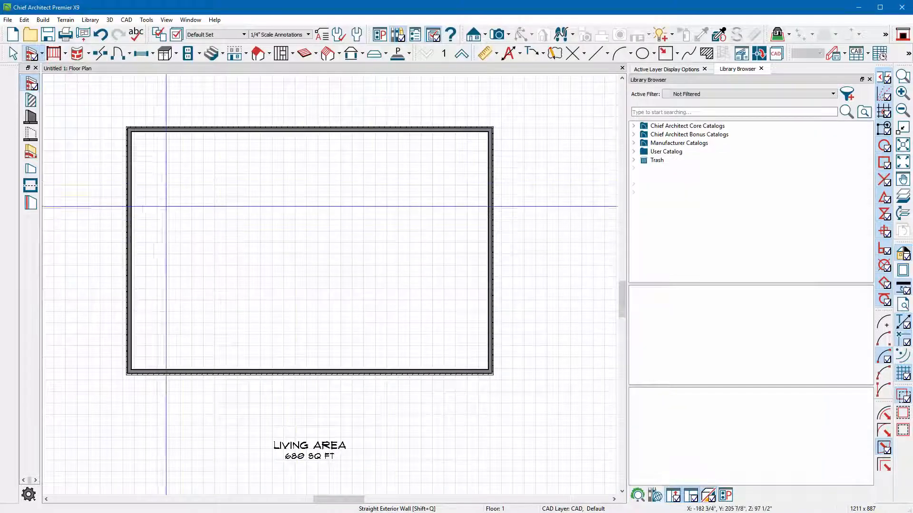
- Place a Doorway in the bottom wall and set its width to 15 ft
click(123, 52)
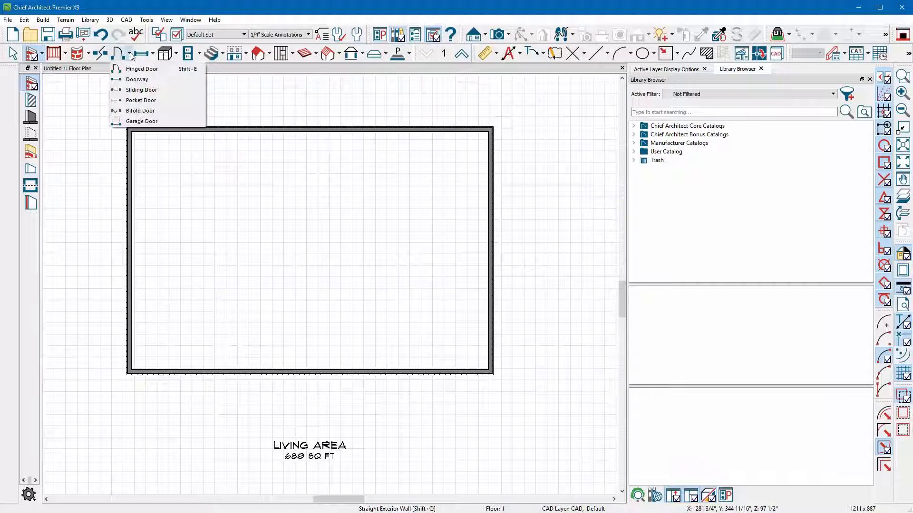
click(137, 79)
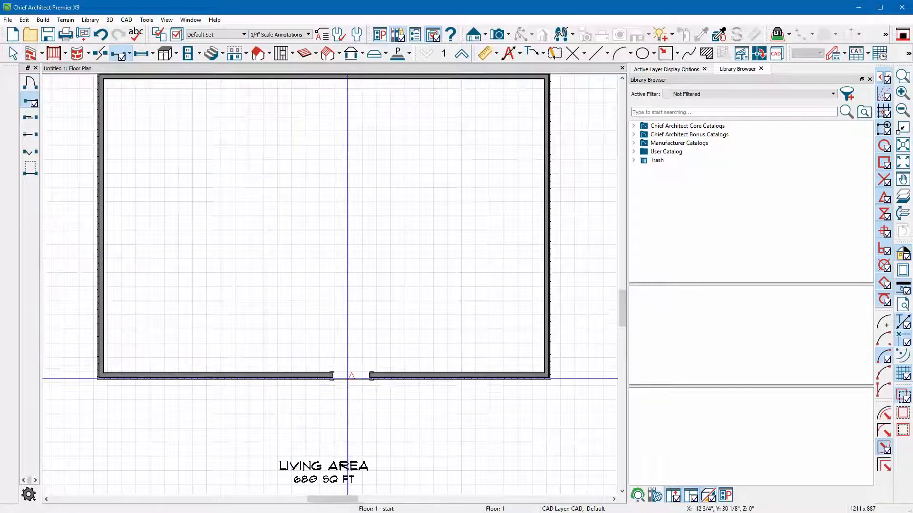
double_click(351, 376)
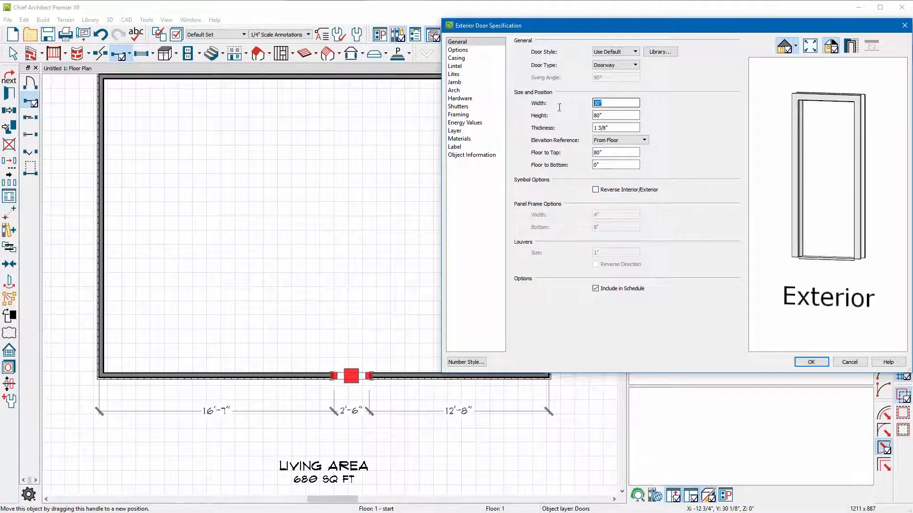
text(15)
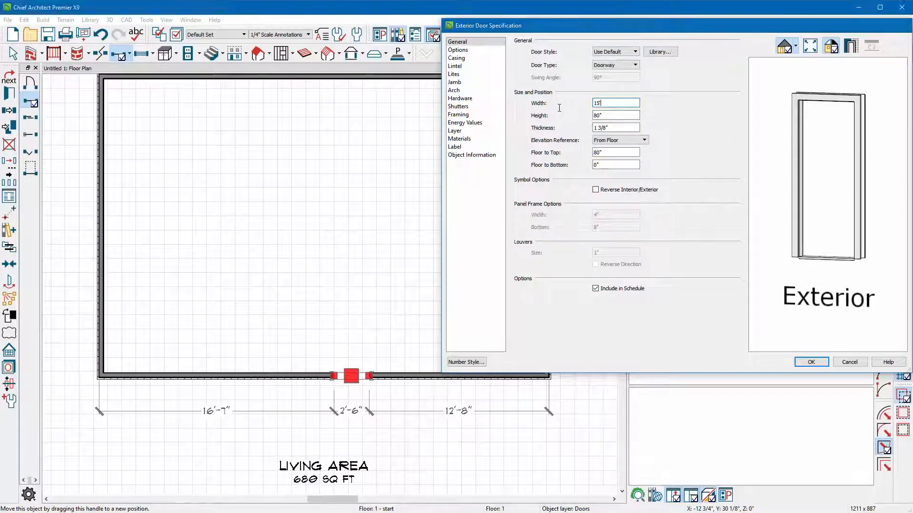
click(810, 362)
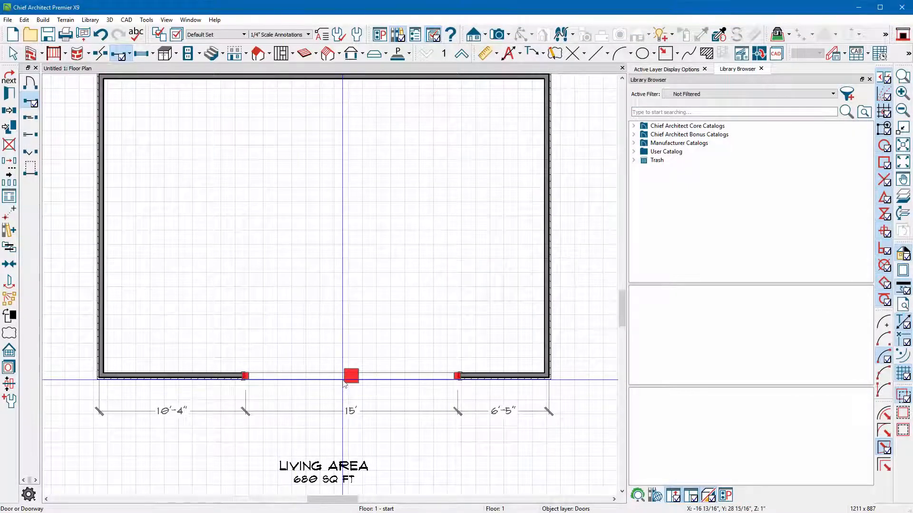
click(495, 35)
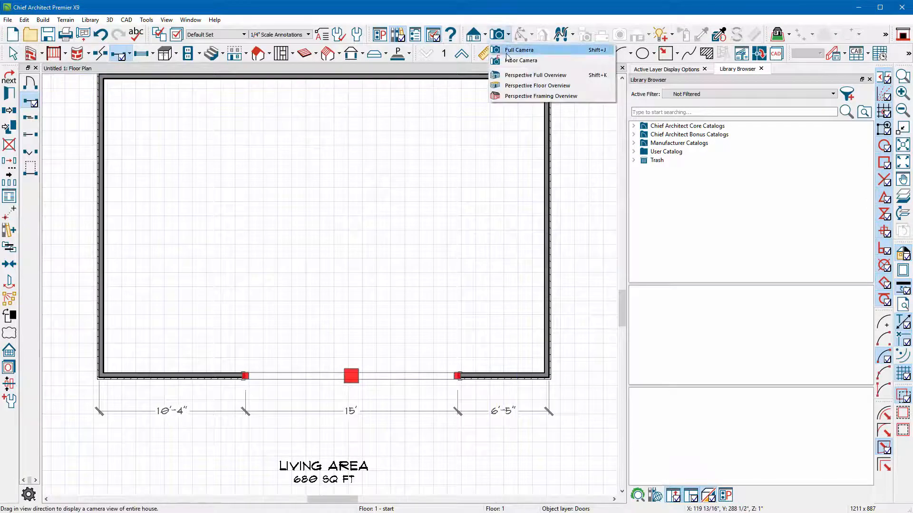
click(534, 75)
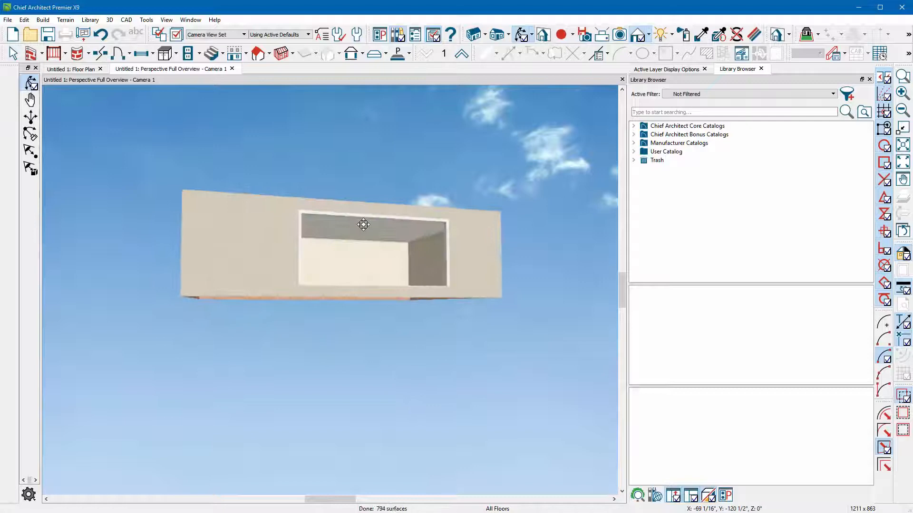
drag(364, 225, 336, 259)
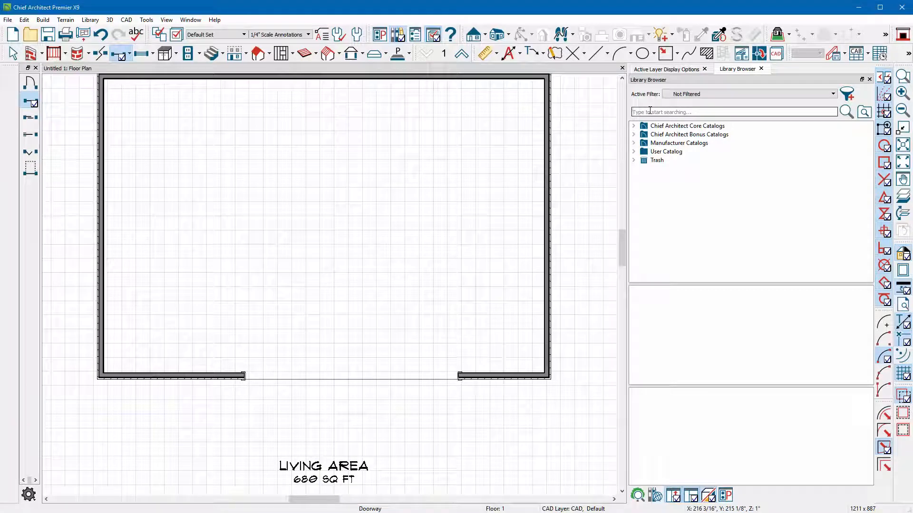
- Search the library for 'nana' and select the 6 Panel Nana Wall
text(nana)
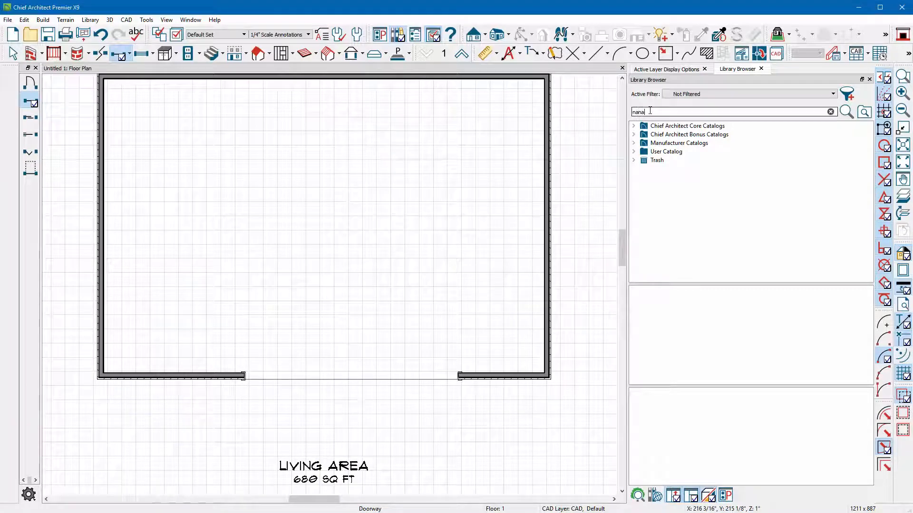
click(845, 112)
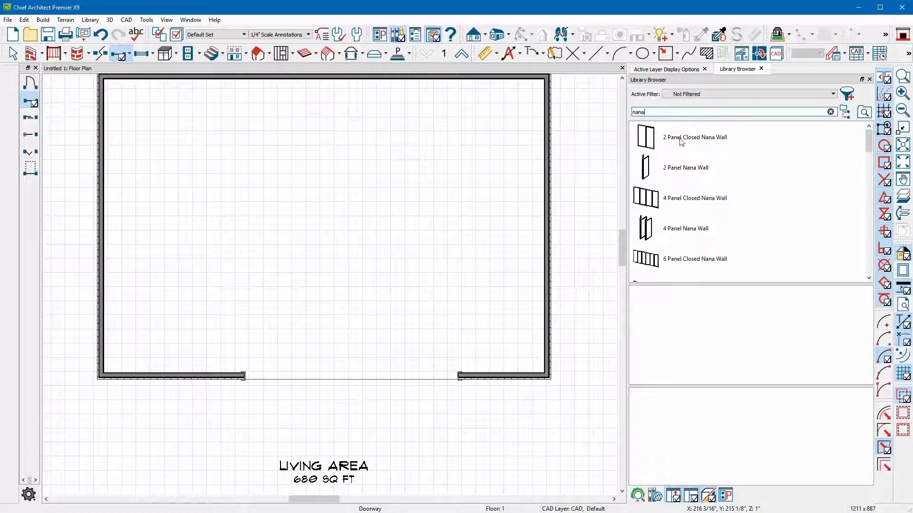
click(694, 137)
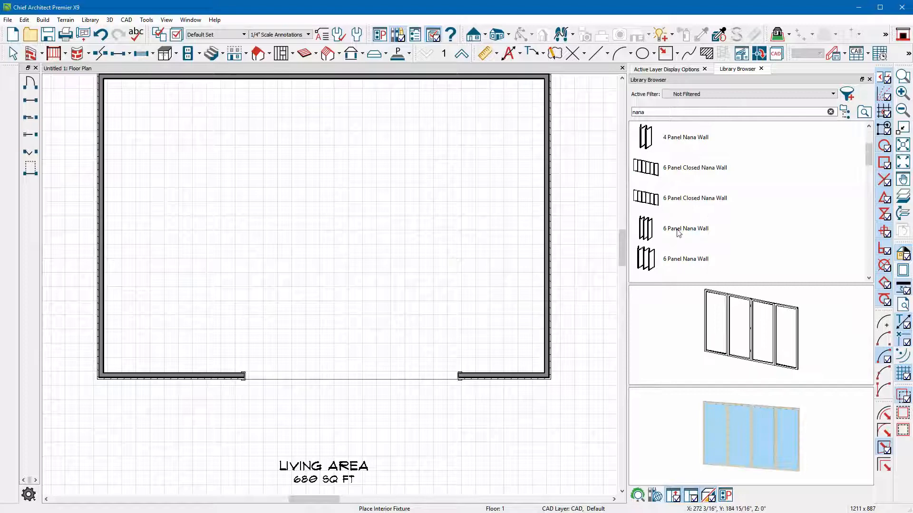
click(685, 228)
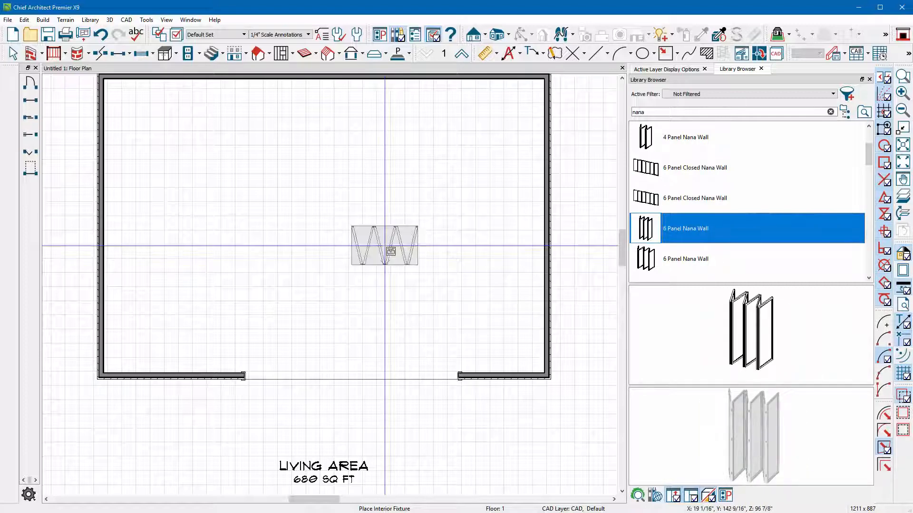
- Place the 6 Panel Nana Wall in the opening and slide it beside the right wall end
drag(384, 244, 419, 422)
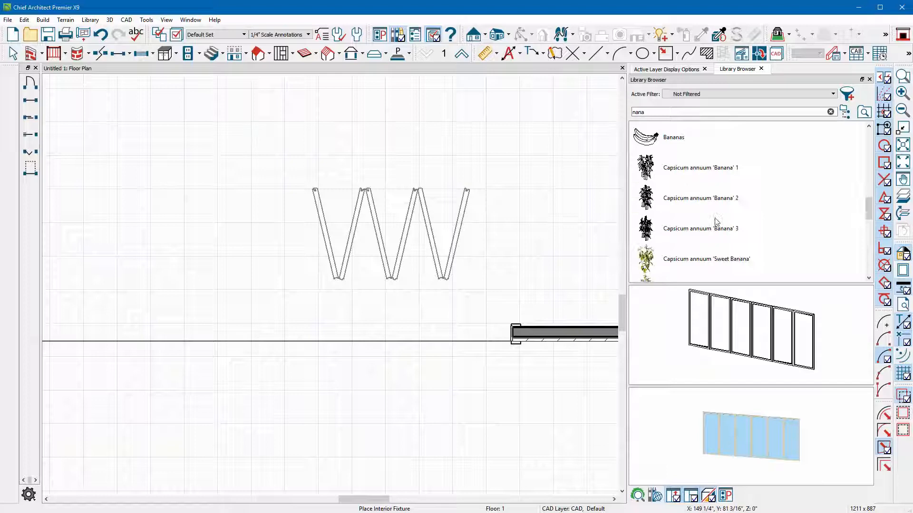
click(698, 198)
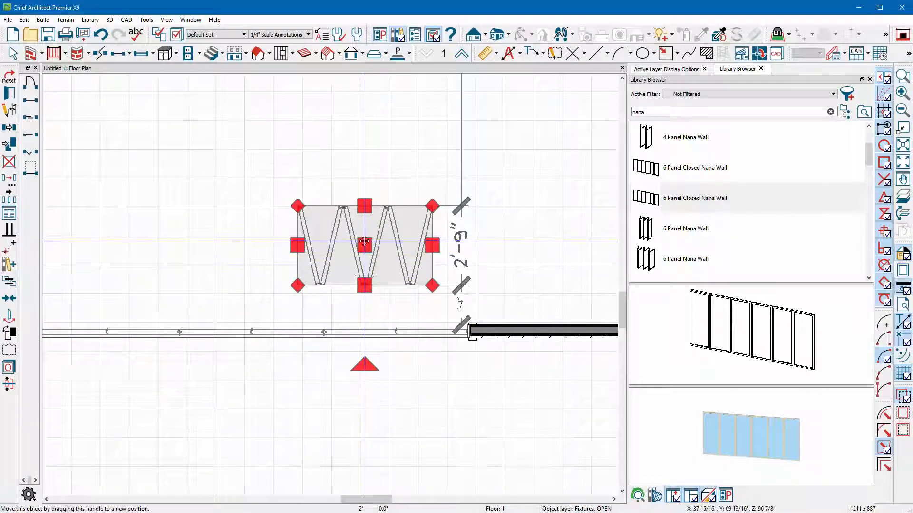
drag(364, 242, 396, 366)
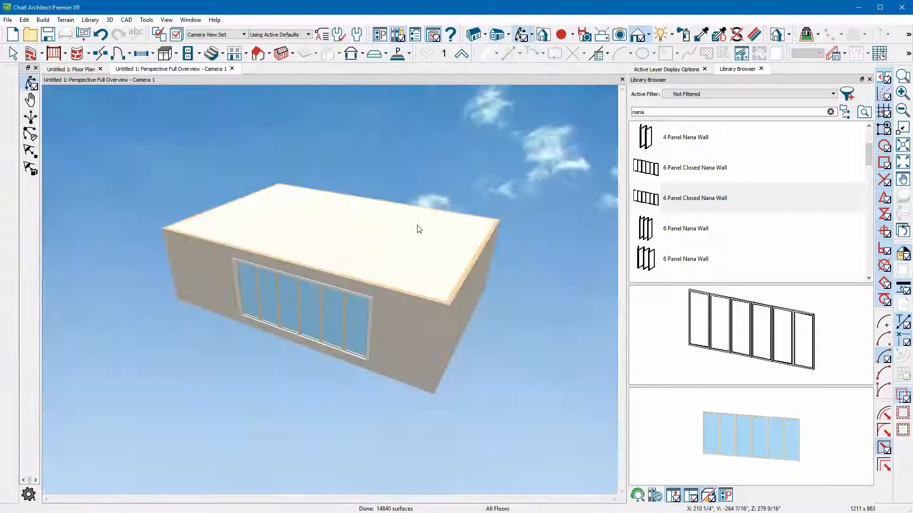
- Orbit the 3D overview to inspect the glass Nana Wall across the opening
drag(416, 228, 368, 194)
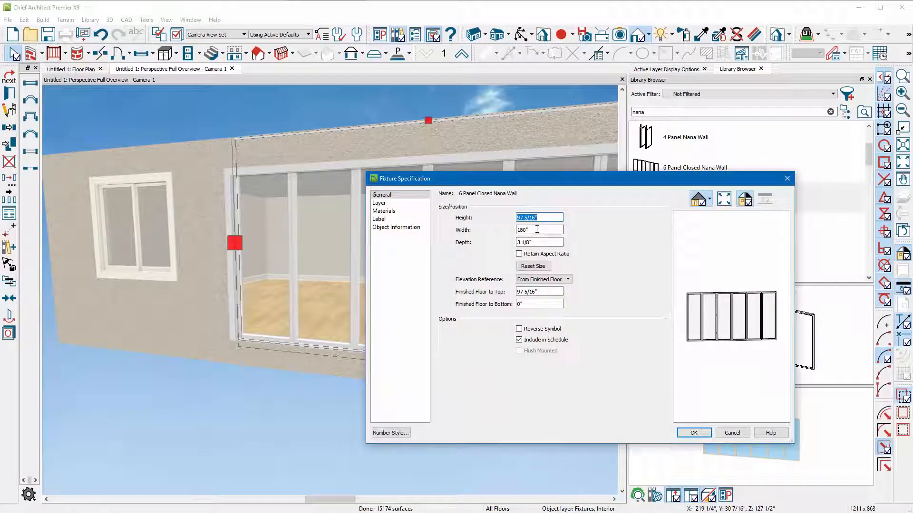
- Make the closed Nana Wall 80 inches tall and verify the open one's layer is Fixtures, OPEN
text(80)
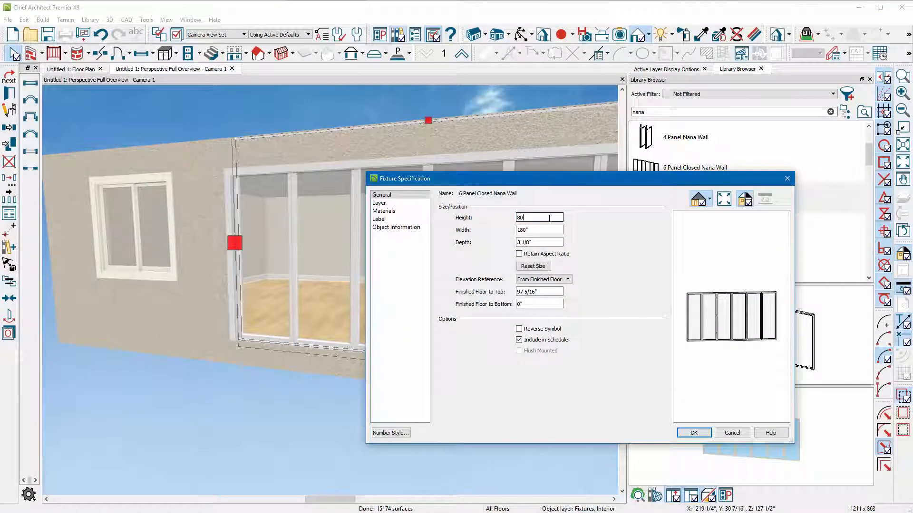
click(693, 433)
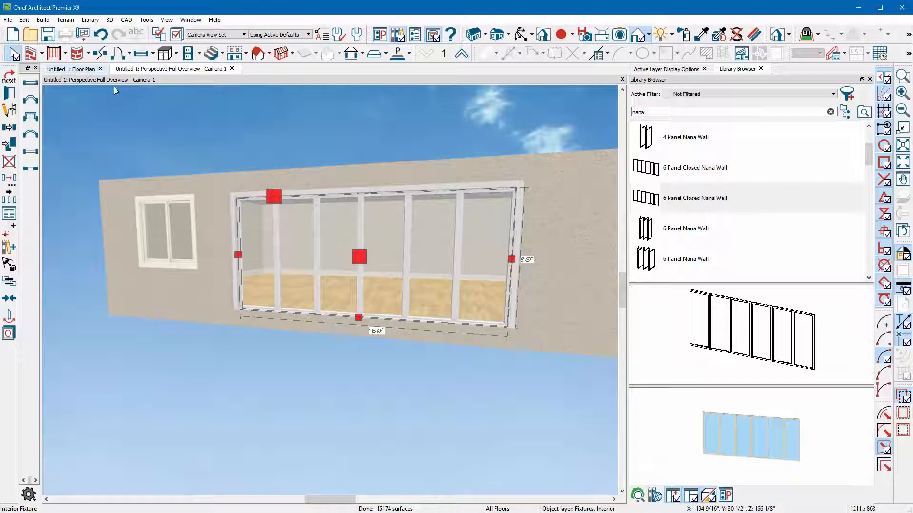
click(70, 69)
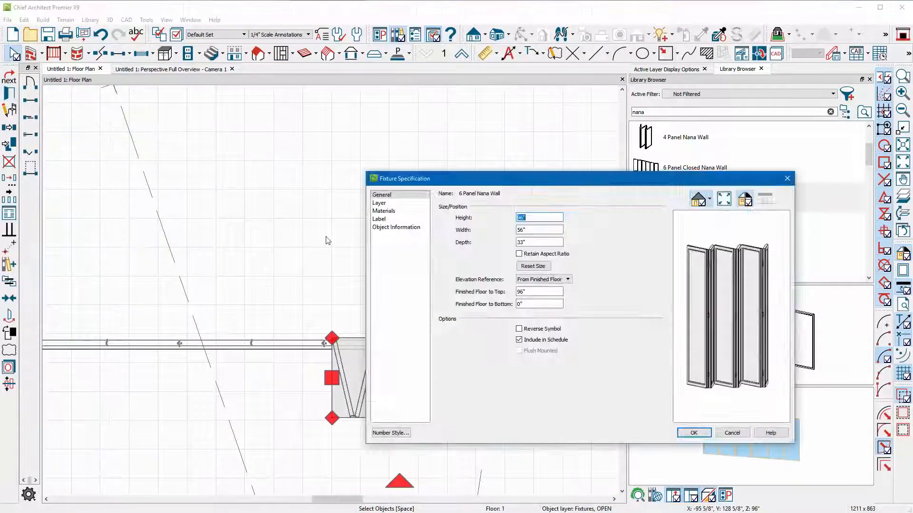
click(379, 202)
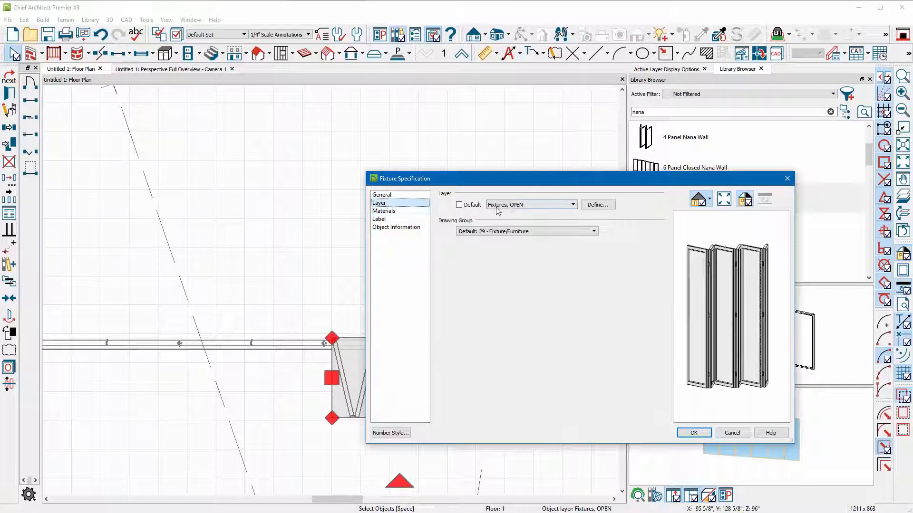
click(693, 433)
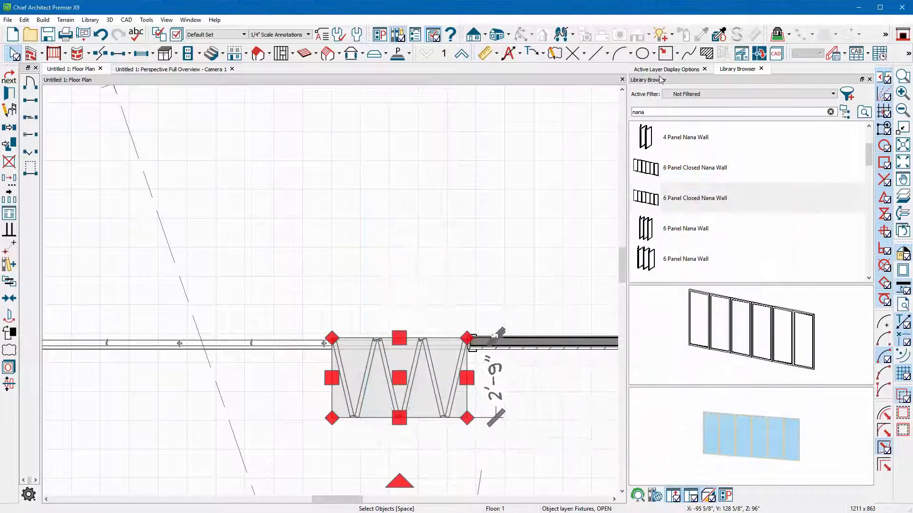
click(666, 68)
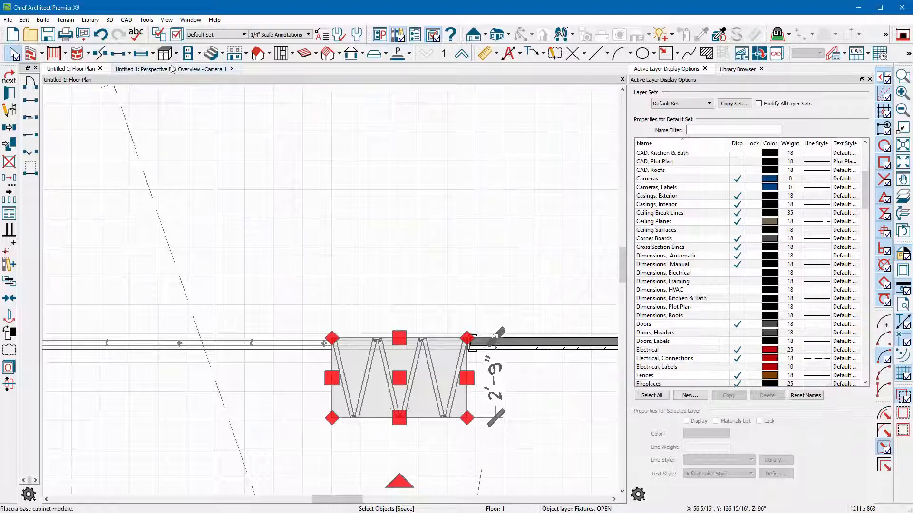
- Show the Fixtures, OPEN layer and hide Fixtures, Interior, toggling to compare in 3D
click(168, 68)
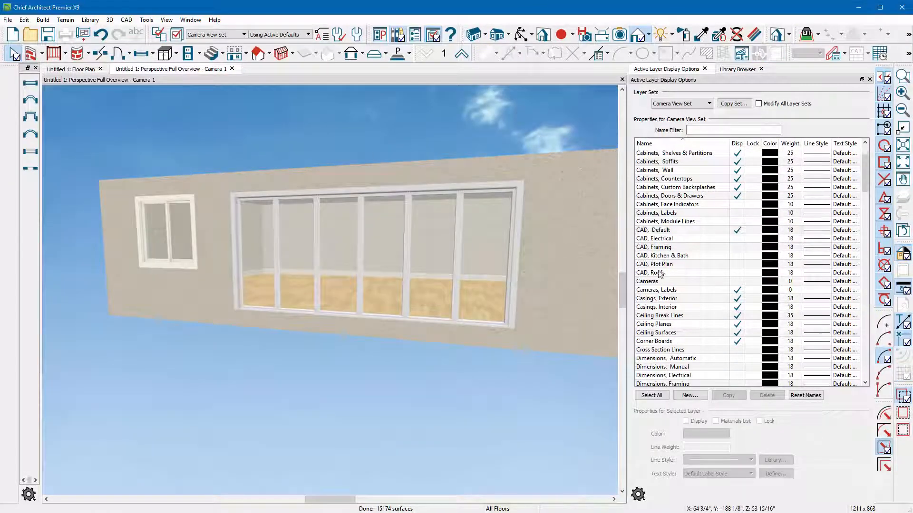
scroll(down, 3)
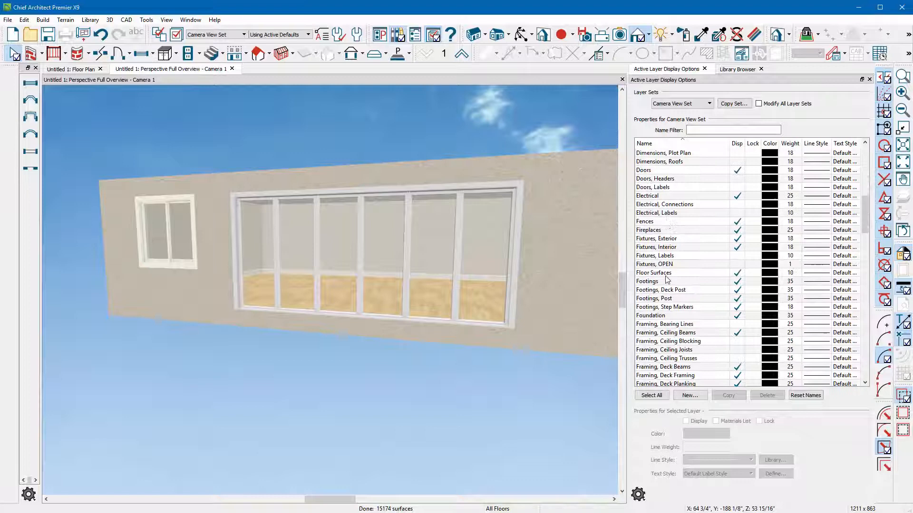
click(669, 263)
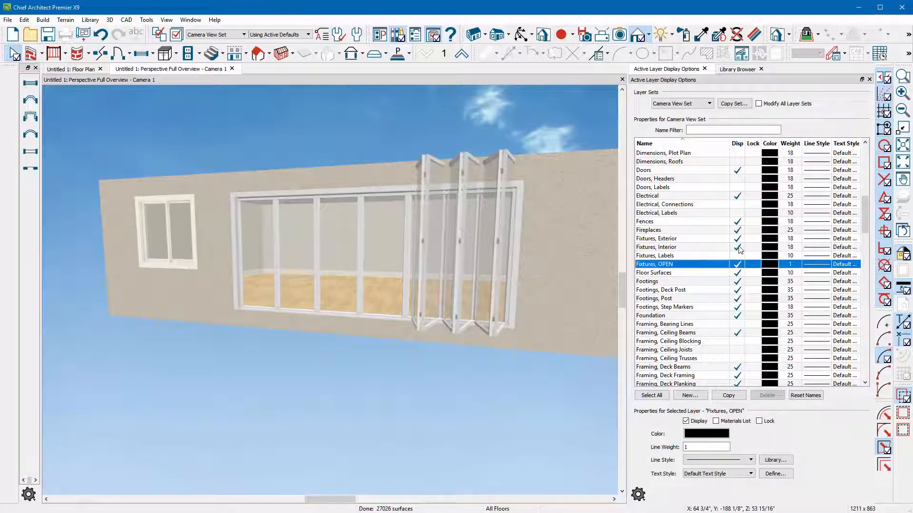
click(655, 246)
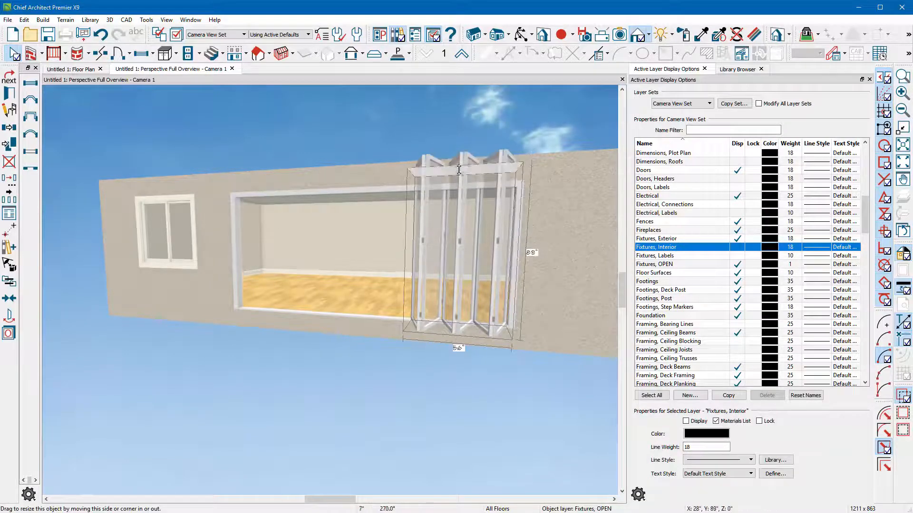
drag(458, 169, 456, 183)
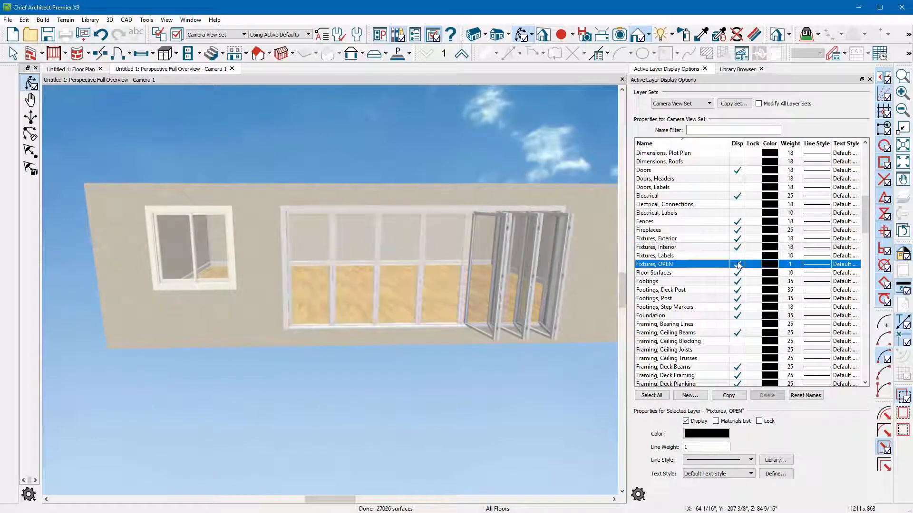
click(737, 264)
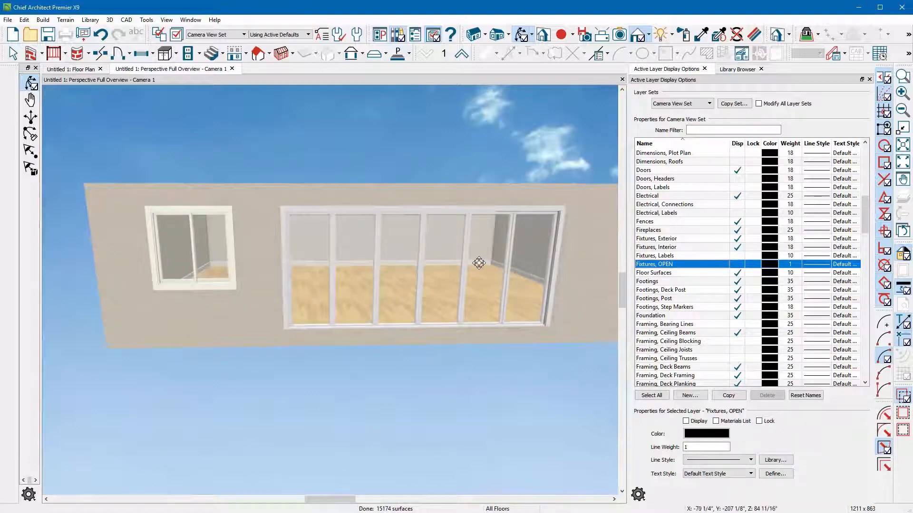
click(736, 264)
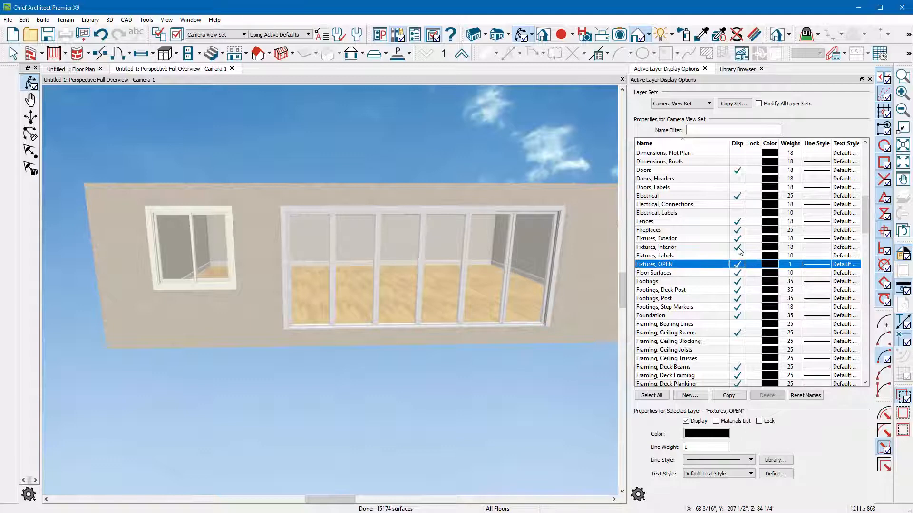
click(656, 246)
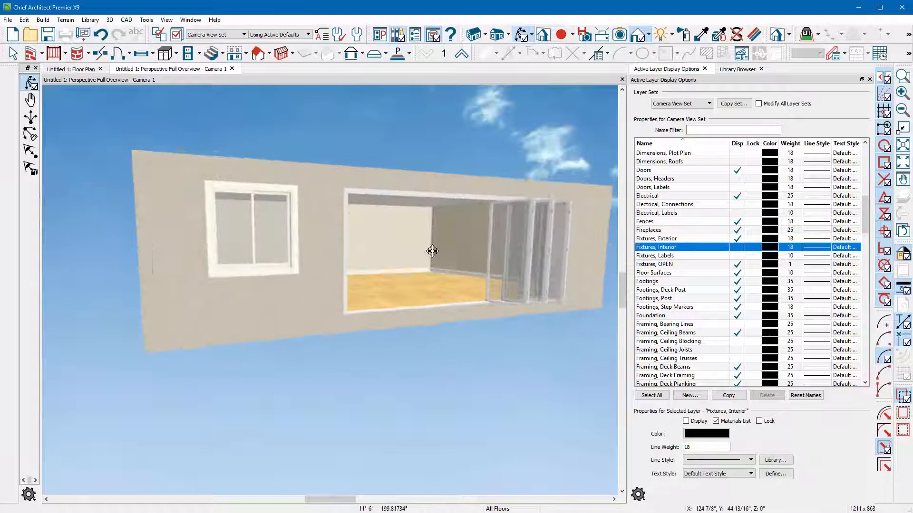
- Give the 15-foot doorway the specified label '15068 nana door'
drag(433, 251, 369, 210)
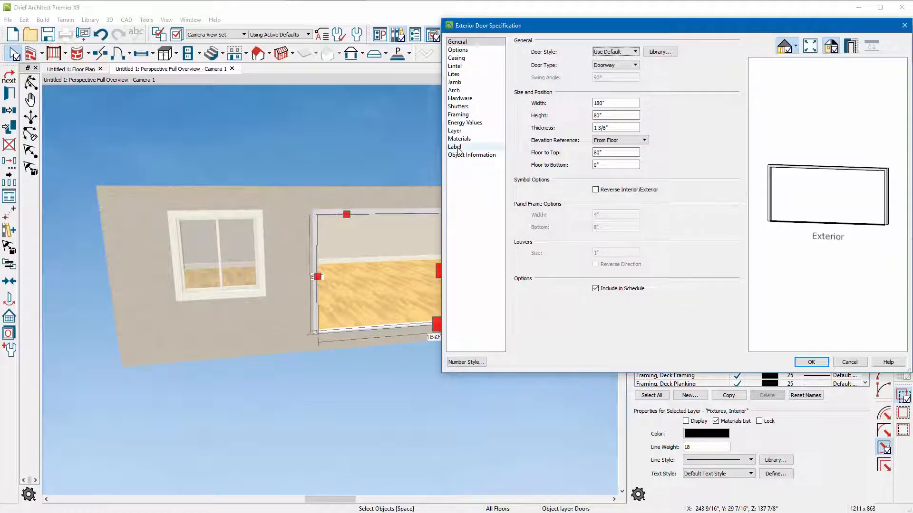
click(455, 147)
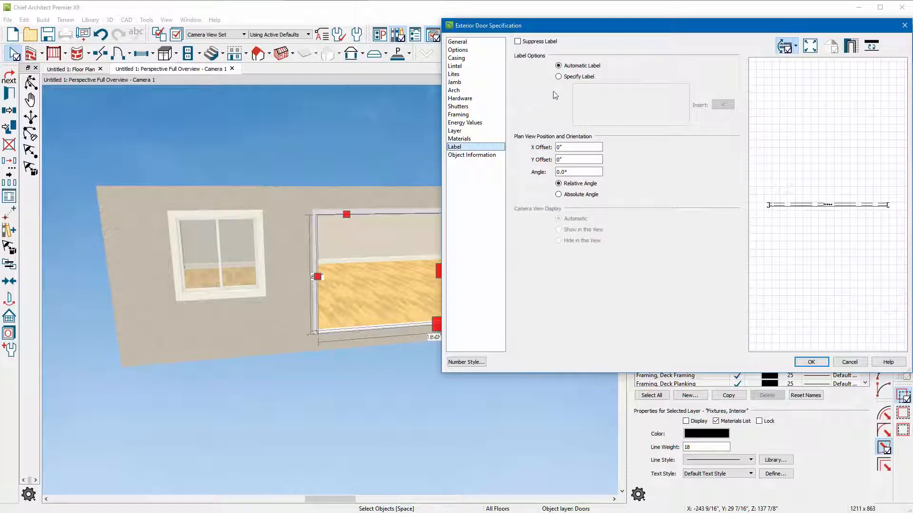
text(15068)
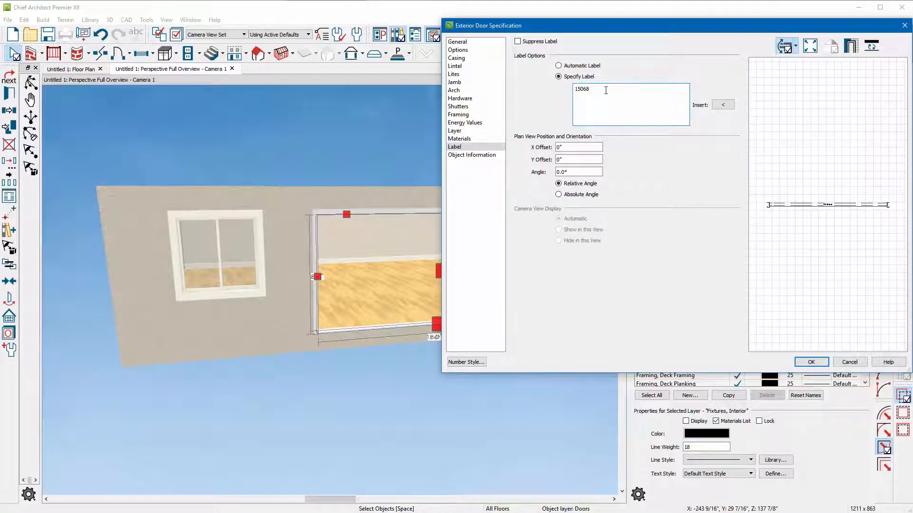
text(nana door)
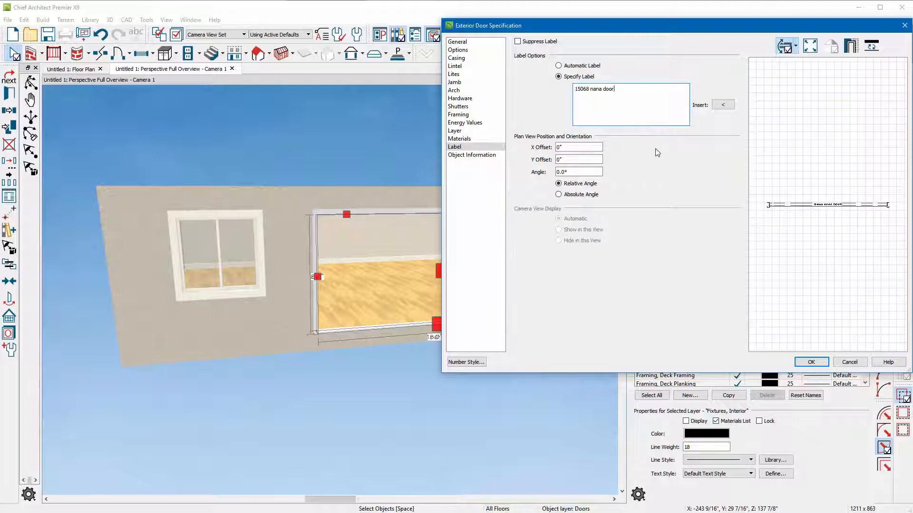
click(810, 362)
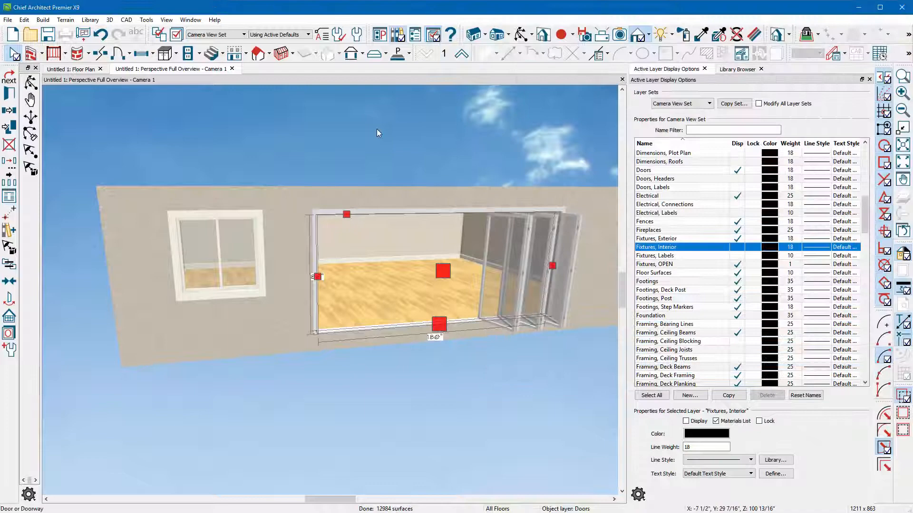
- Place a door schedule including Doorways, listing D01 '15068 NANA DOOR' at 180 x 80 inches
click(71, 68)
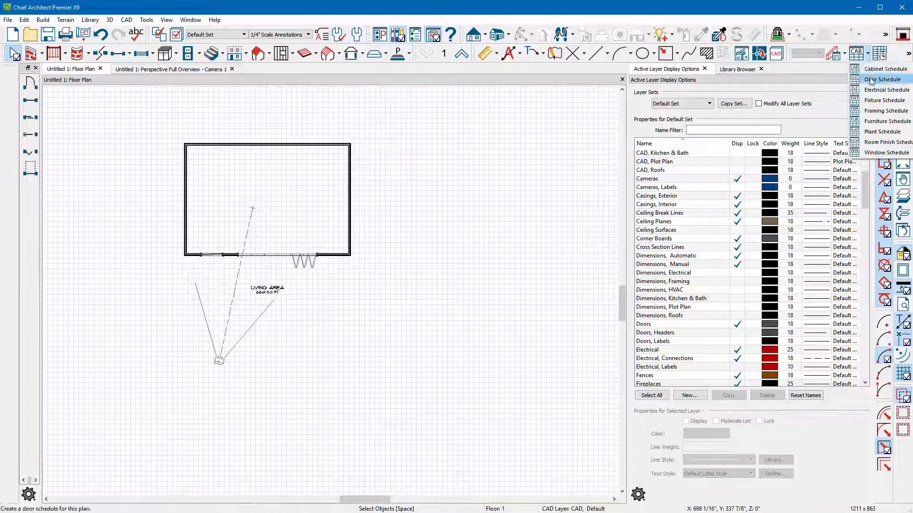
click(885, 79)
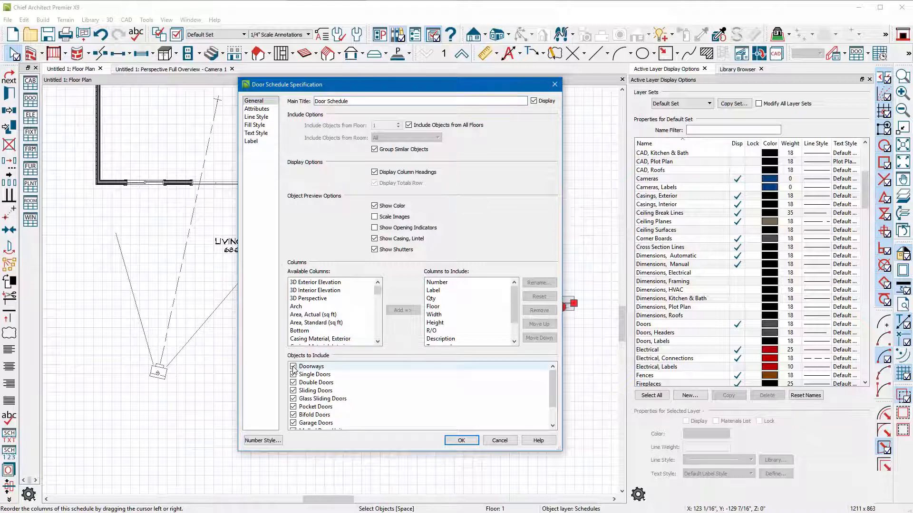
click(461, 440)
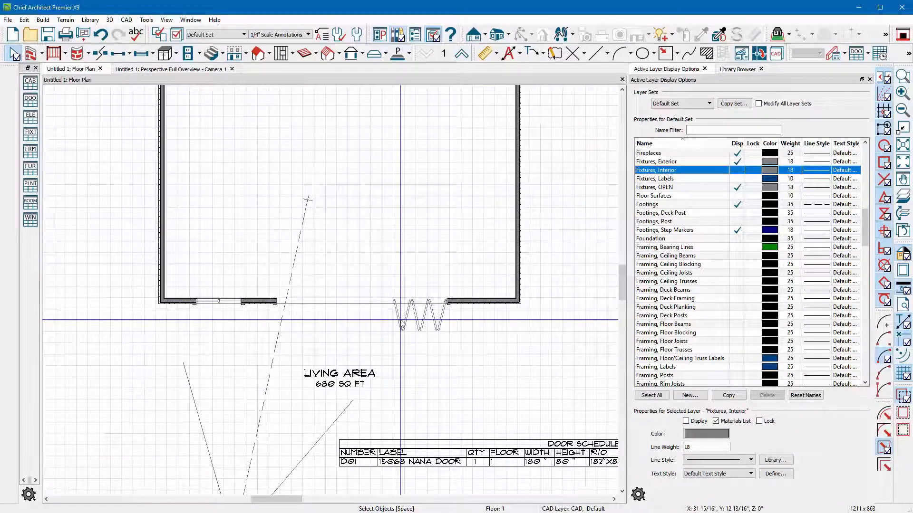
mouse_move(426, 331)
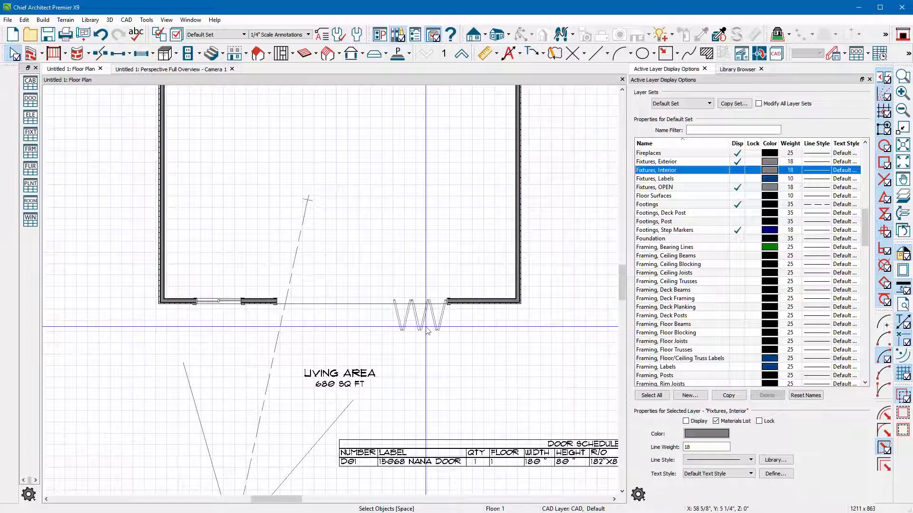
- Find the LaCantina Door Panel in the Library Browser and select it for placement
click(738, 70)
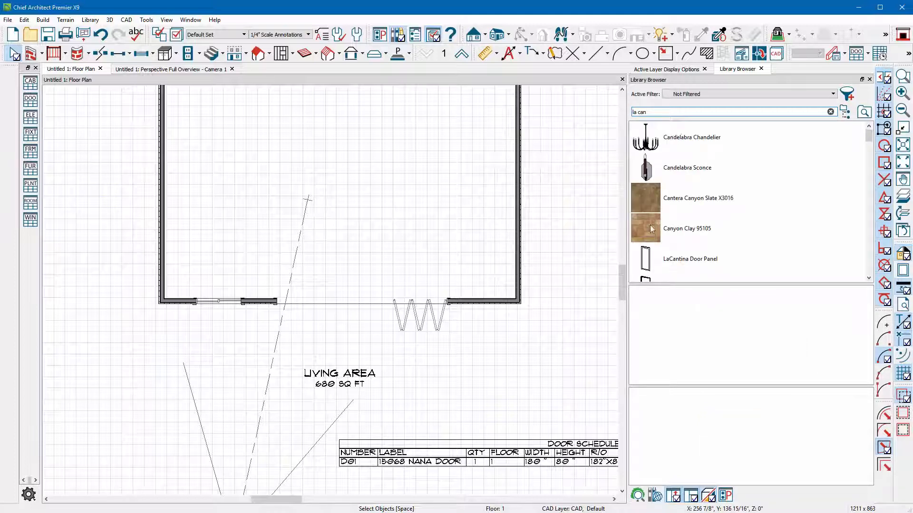
click(689, 259)
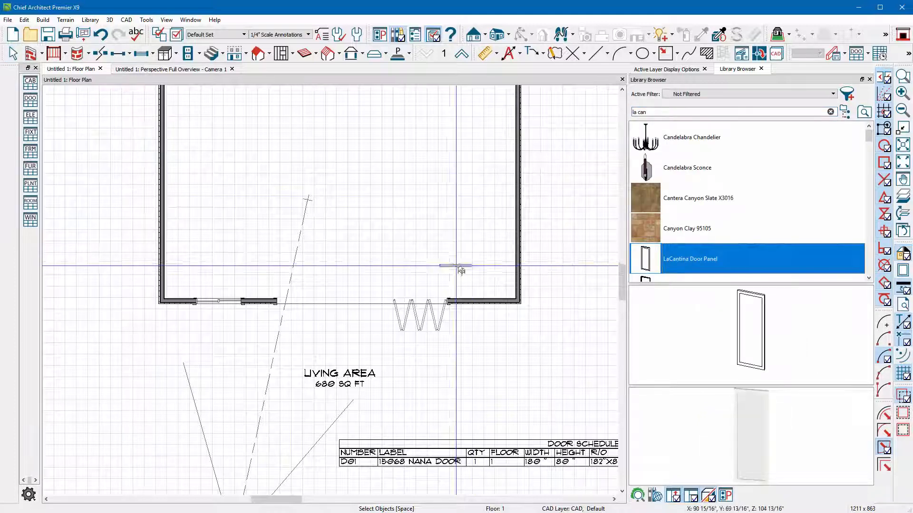